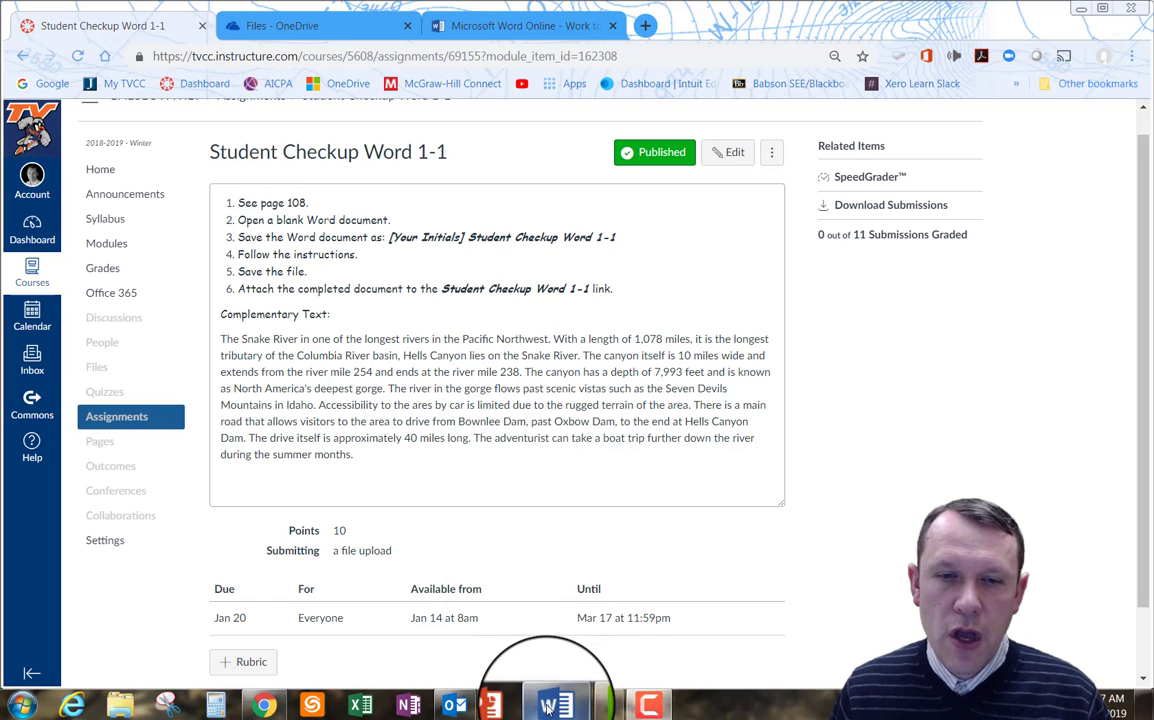
Step: Switch from the Canvas assignment to Word's start screen of templates
click(548, 704)
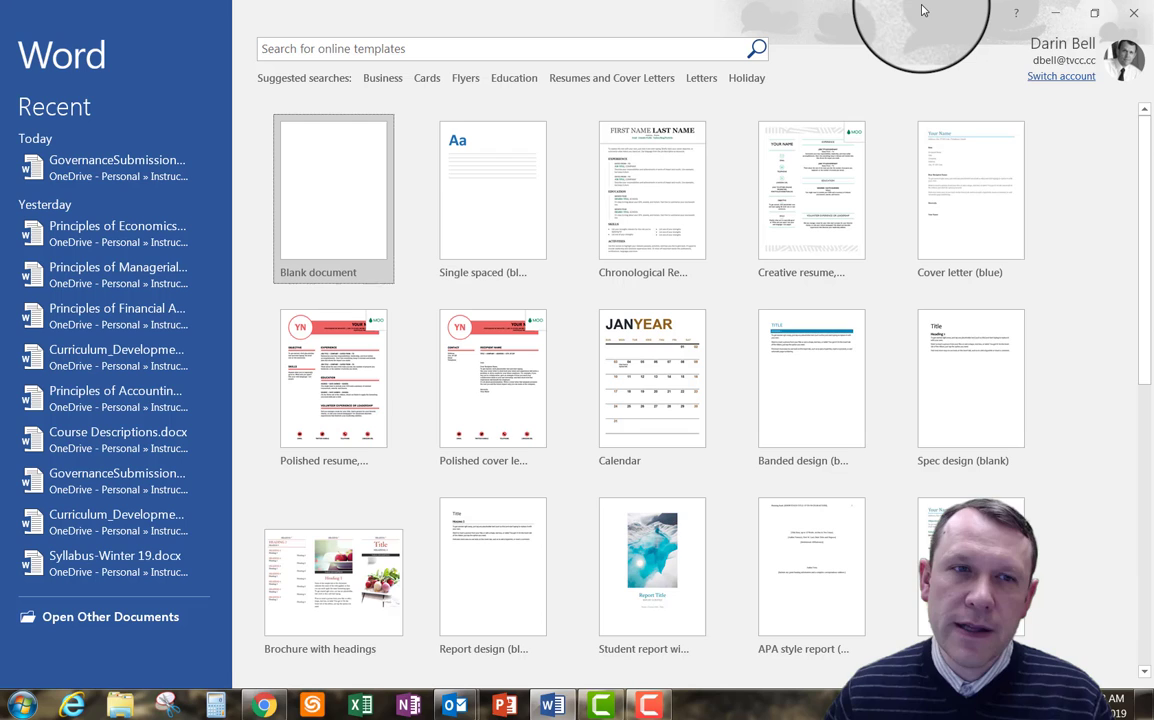
mouse_move(1056, 12)
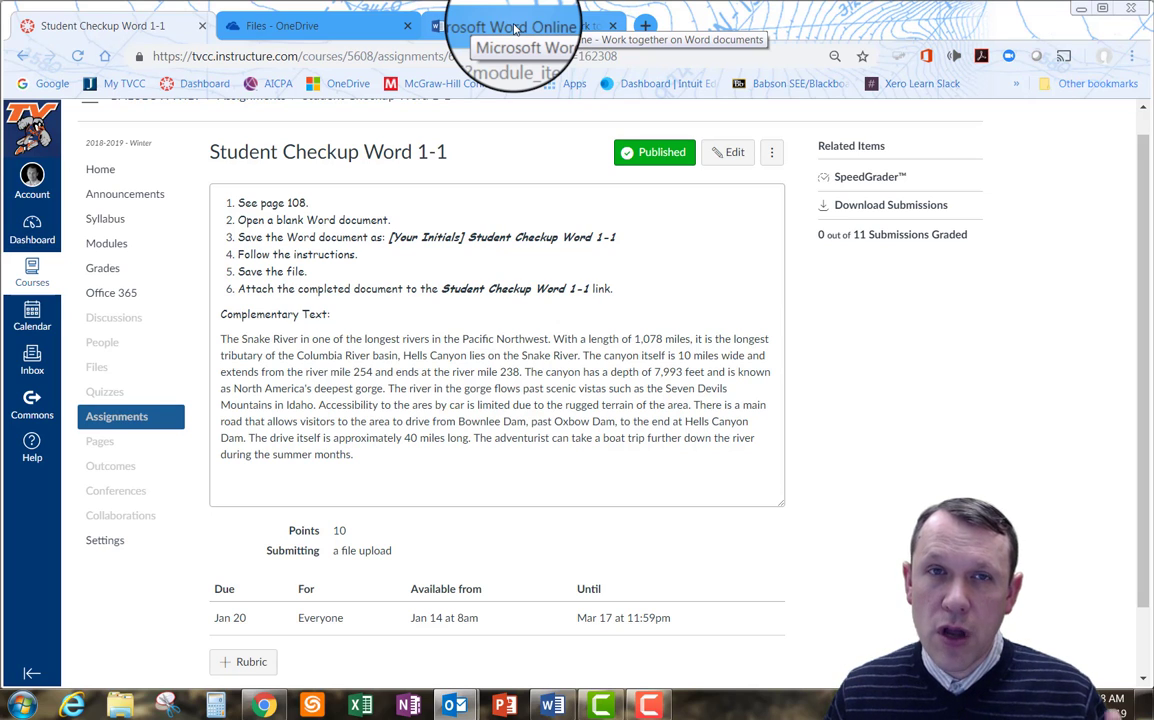
click(520, 26)
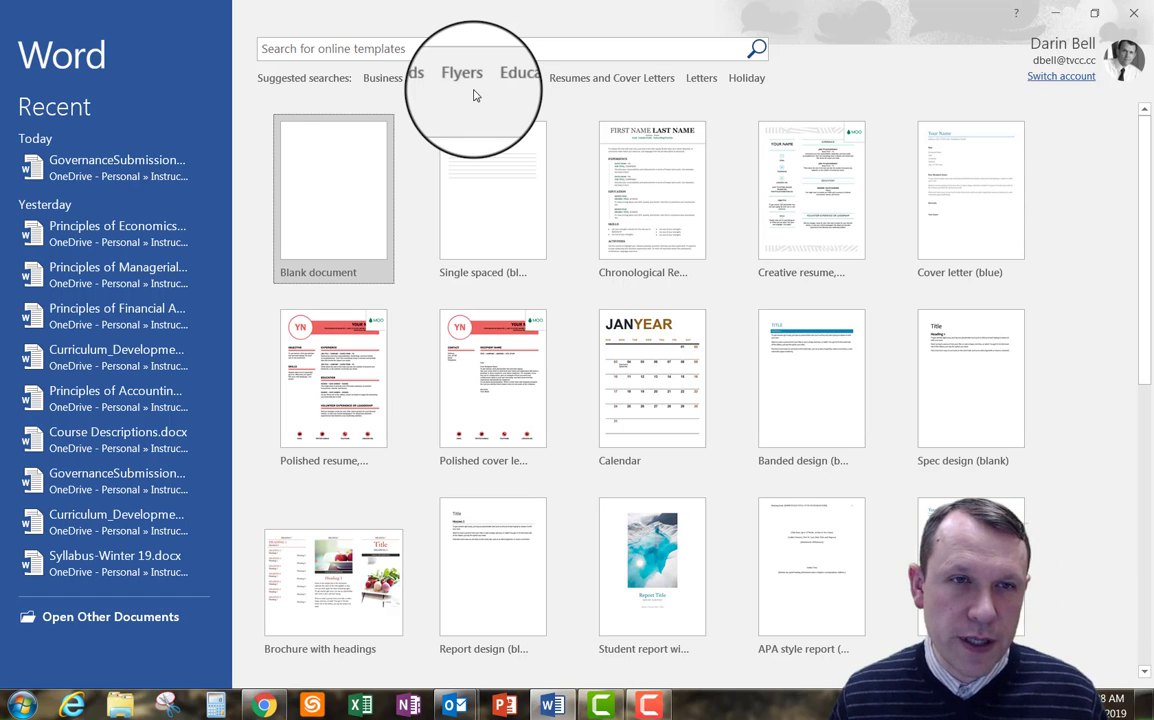
mouse_move(332, 216)
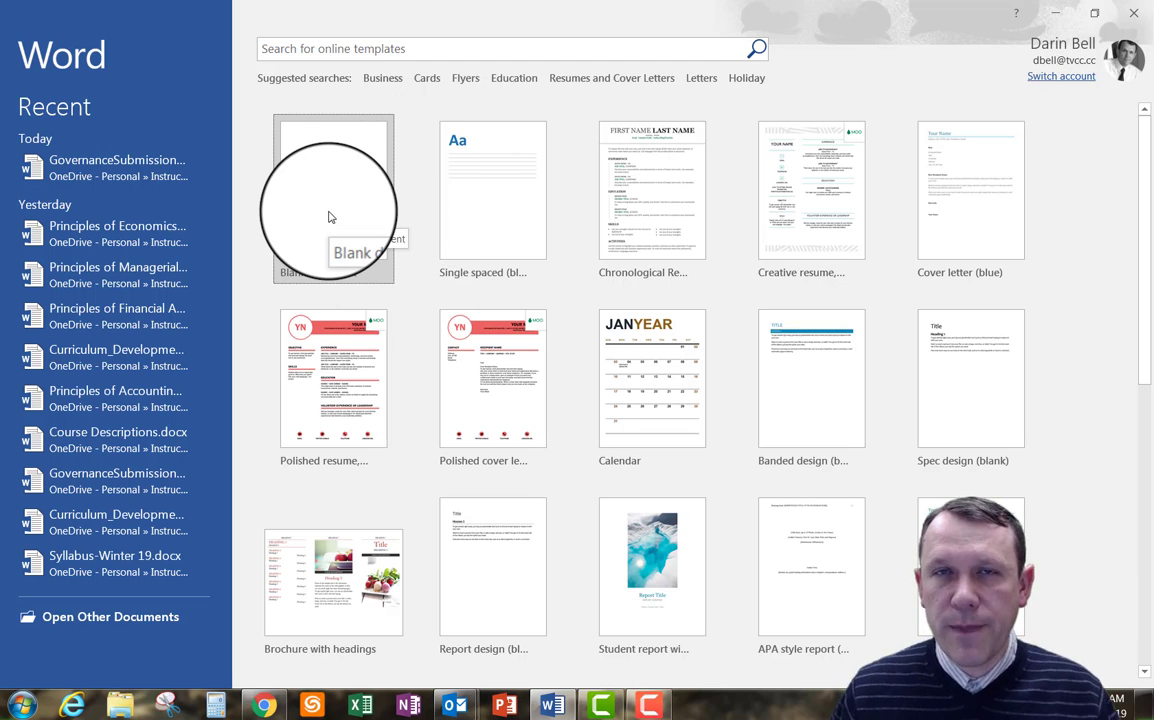
mouse_move(324, 208)
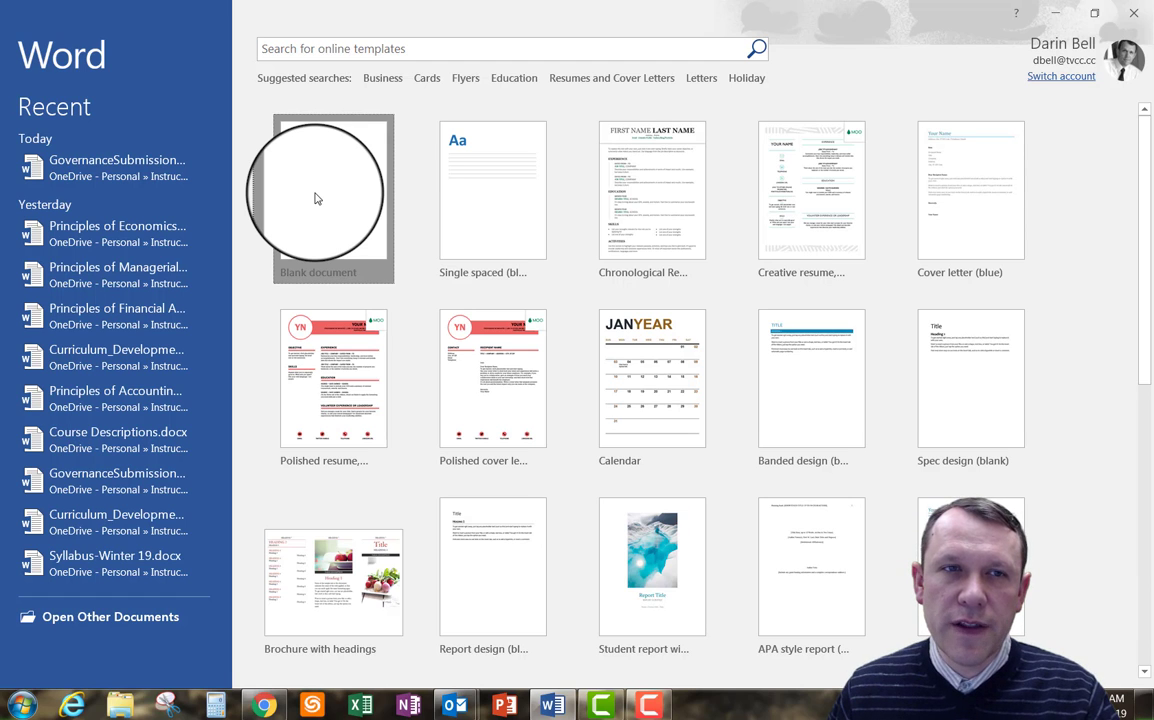
Step: Start a new blank document (Document1) and return to it from the File screen
click(316, 198)
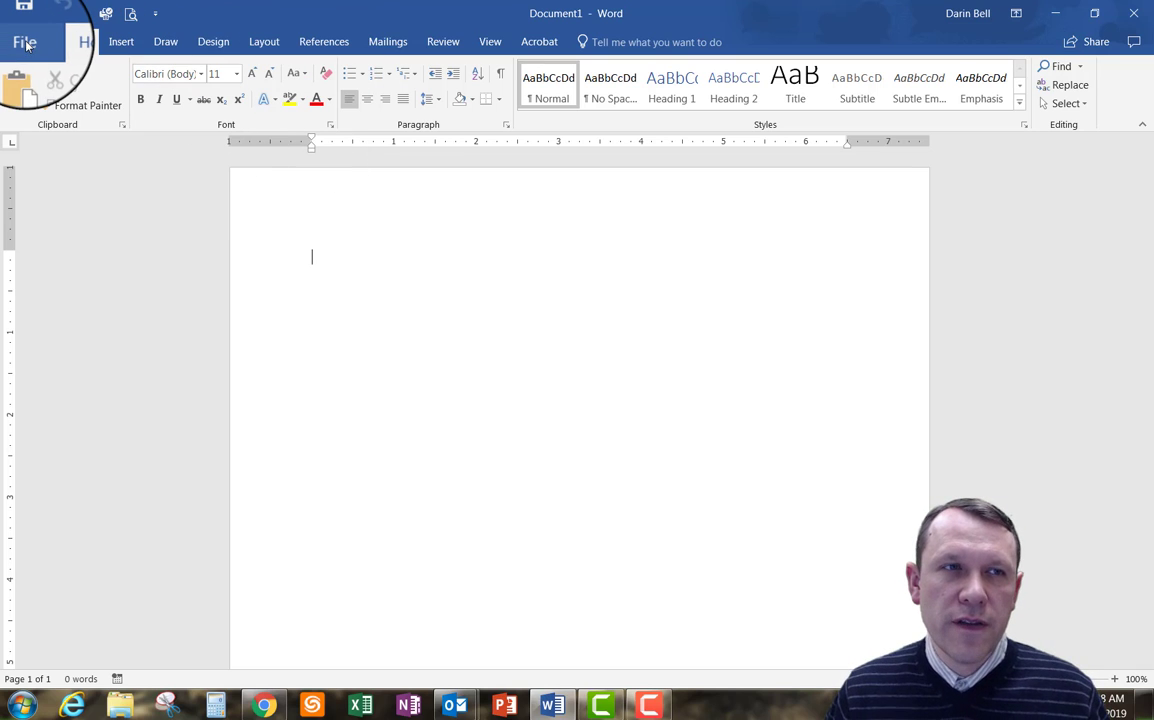
click(38, 44)
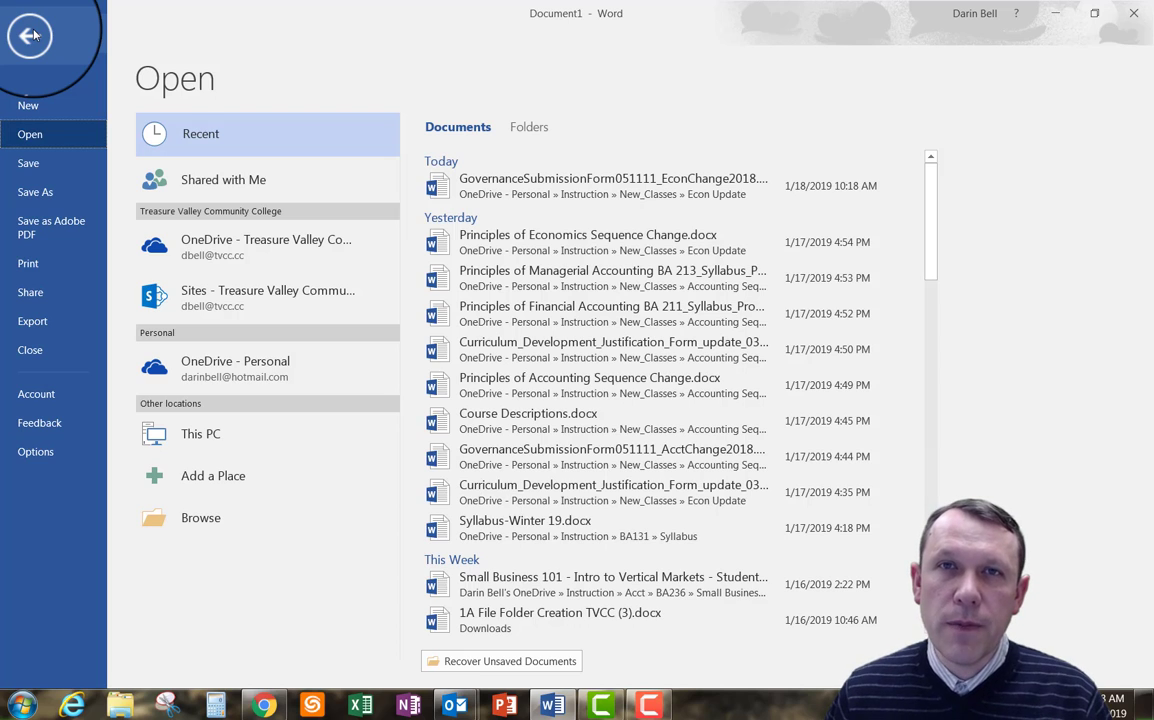
click(28, 30)
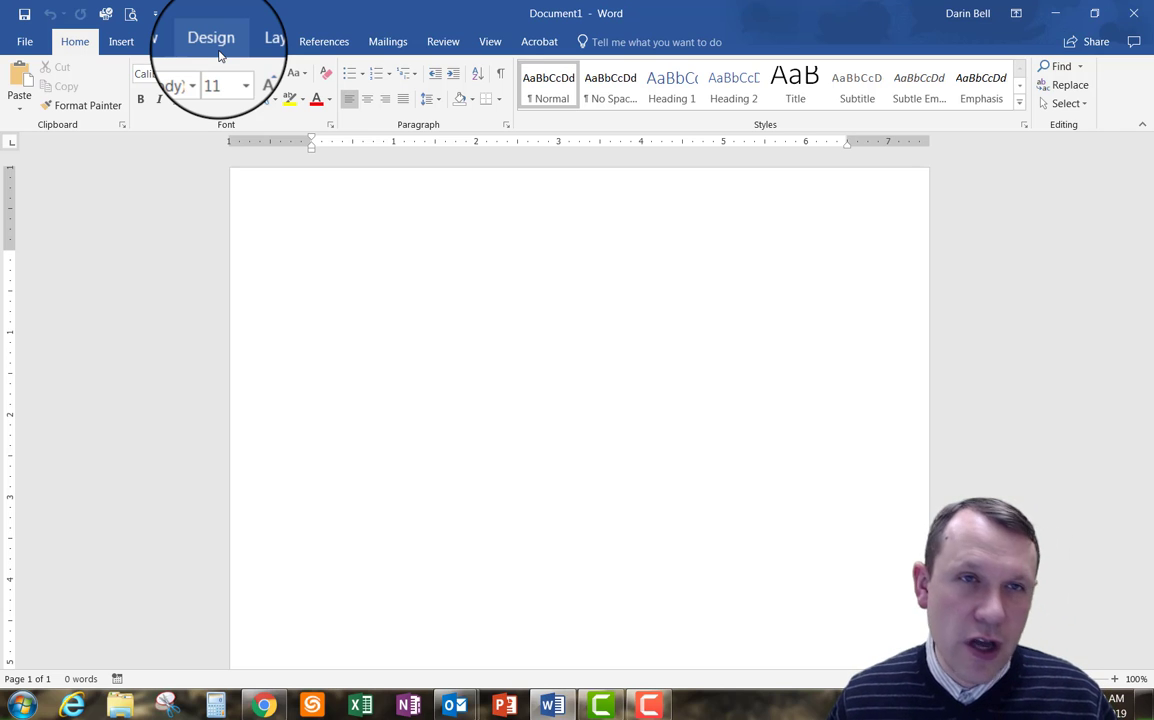
Step: Bring up Save As for Document1 with This PC's Documents folder listed
click(312, 258)
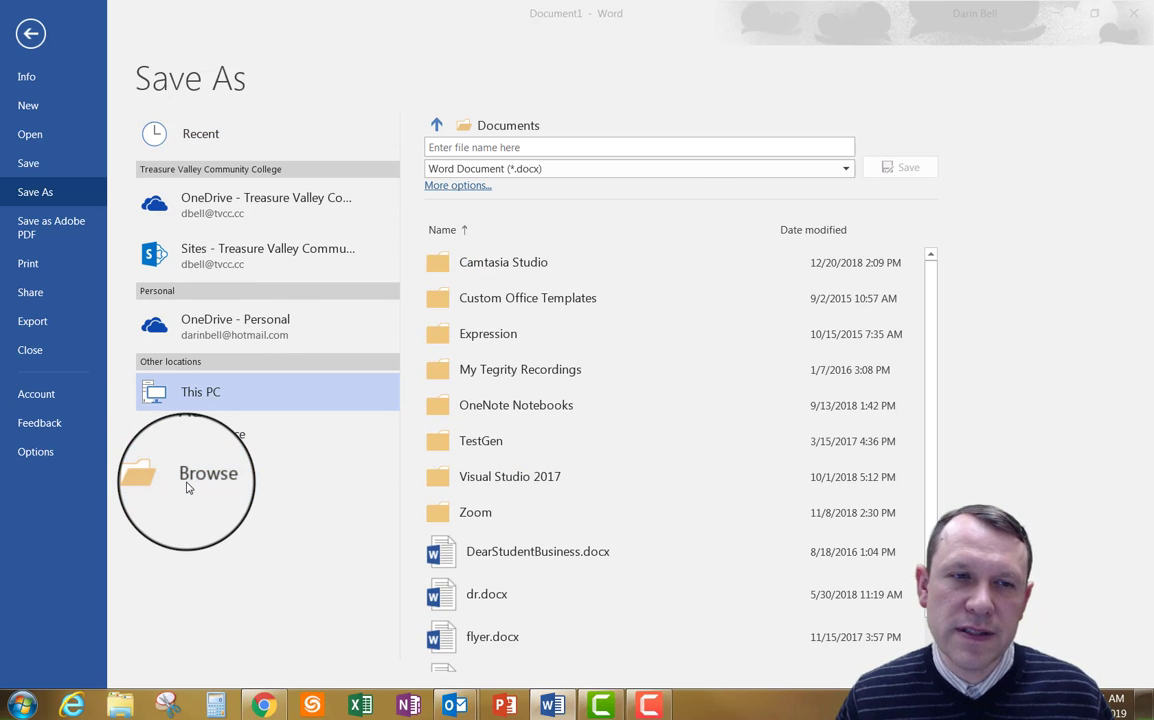
Step: Browse to the removable disk's Intro to Business Computing folder
click(208, 472)
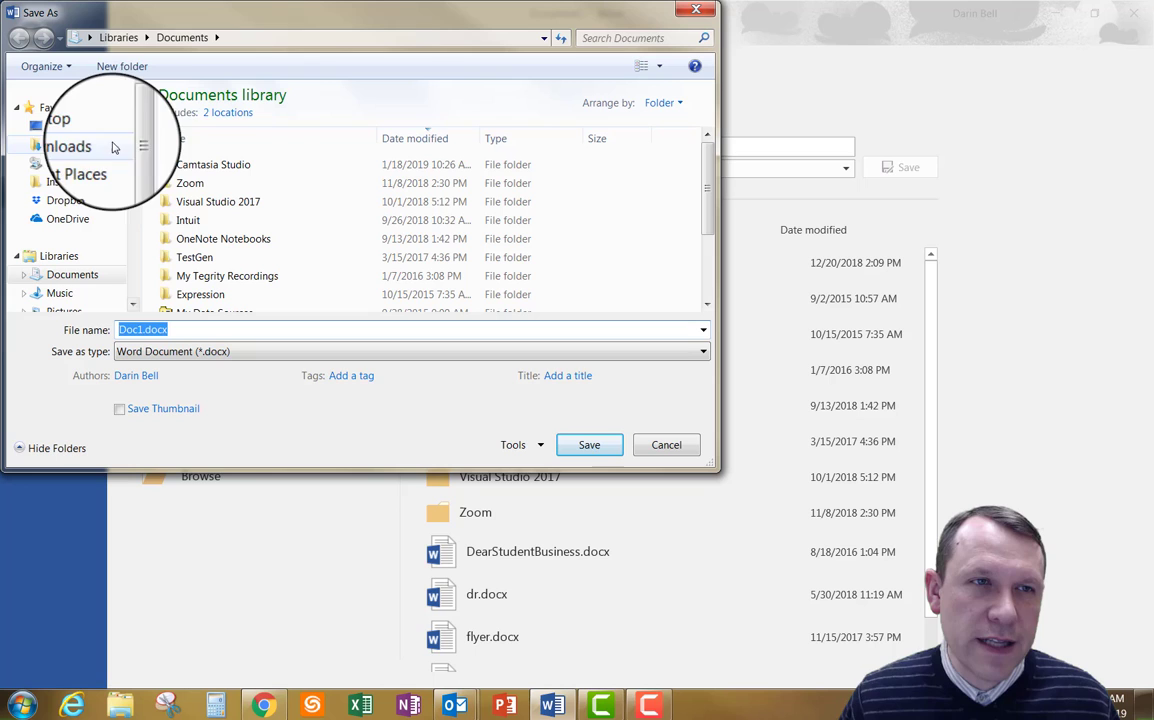
scroll(down, 3)
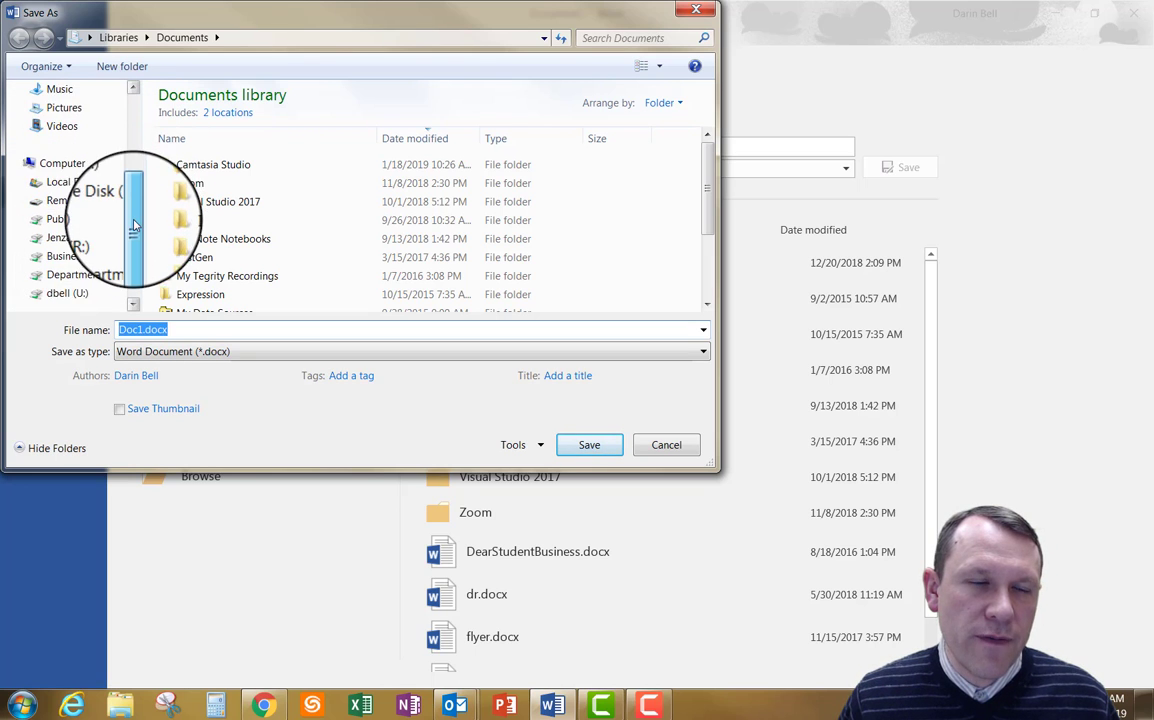
scroll(down, 3)
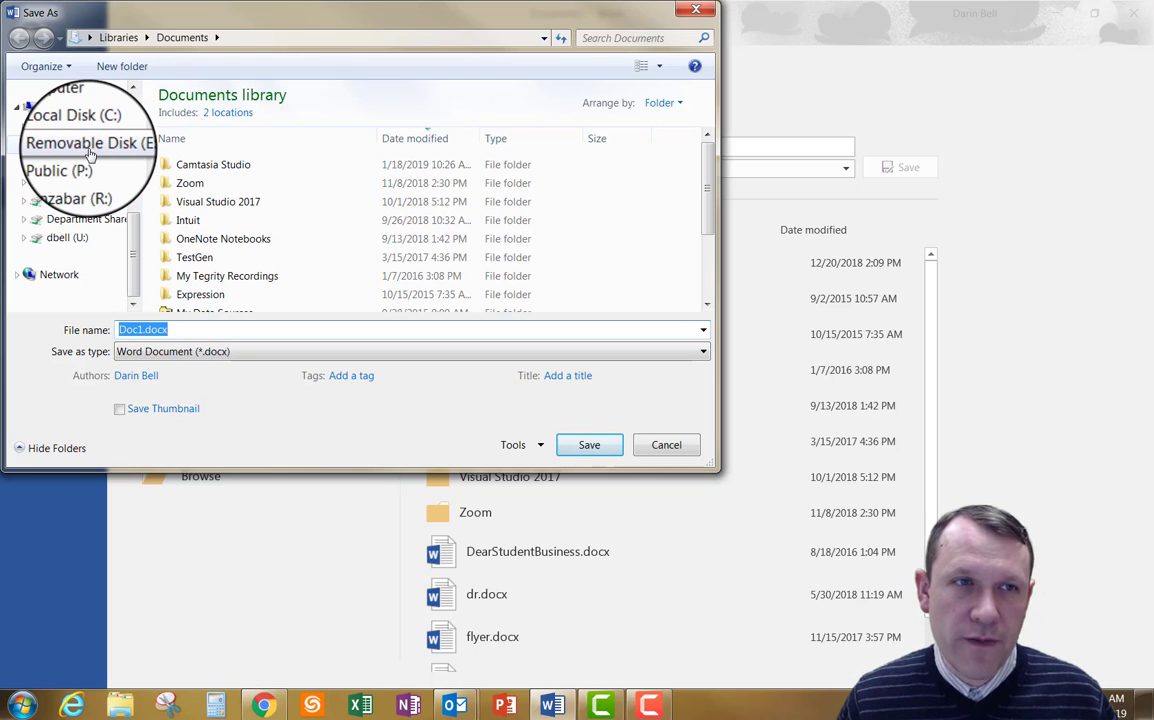
click(84, 144)
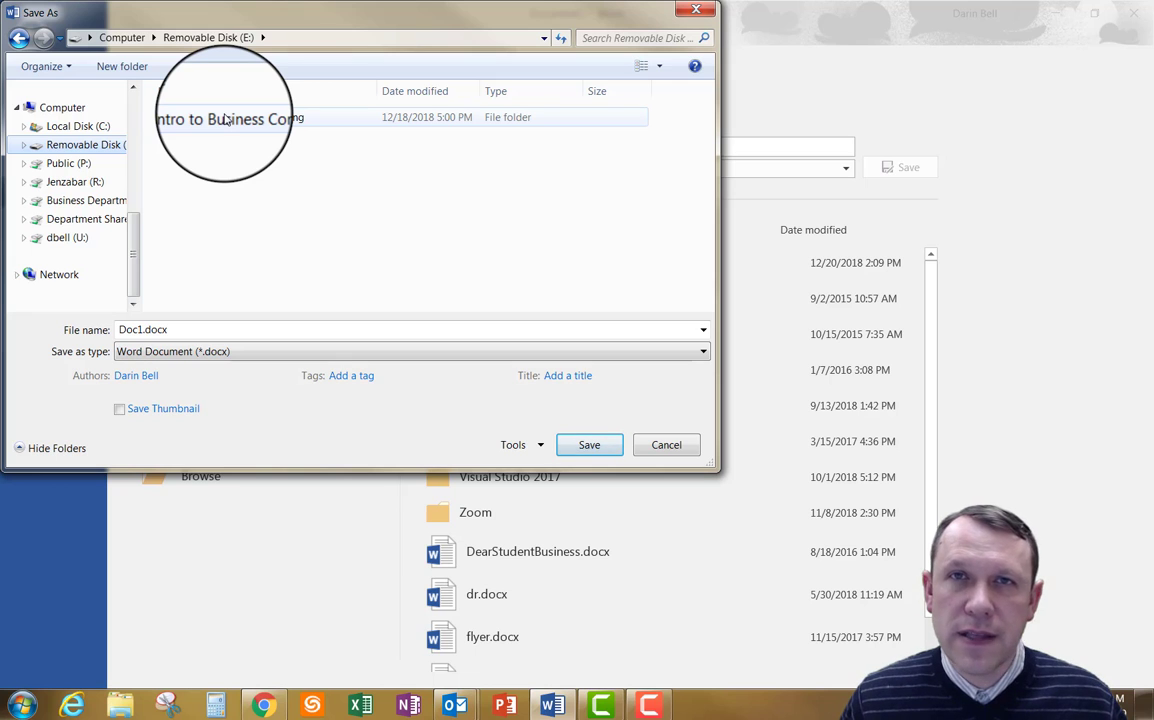
double_click(232, 116)
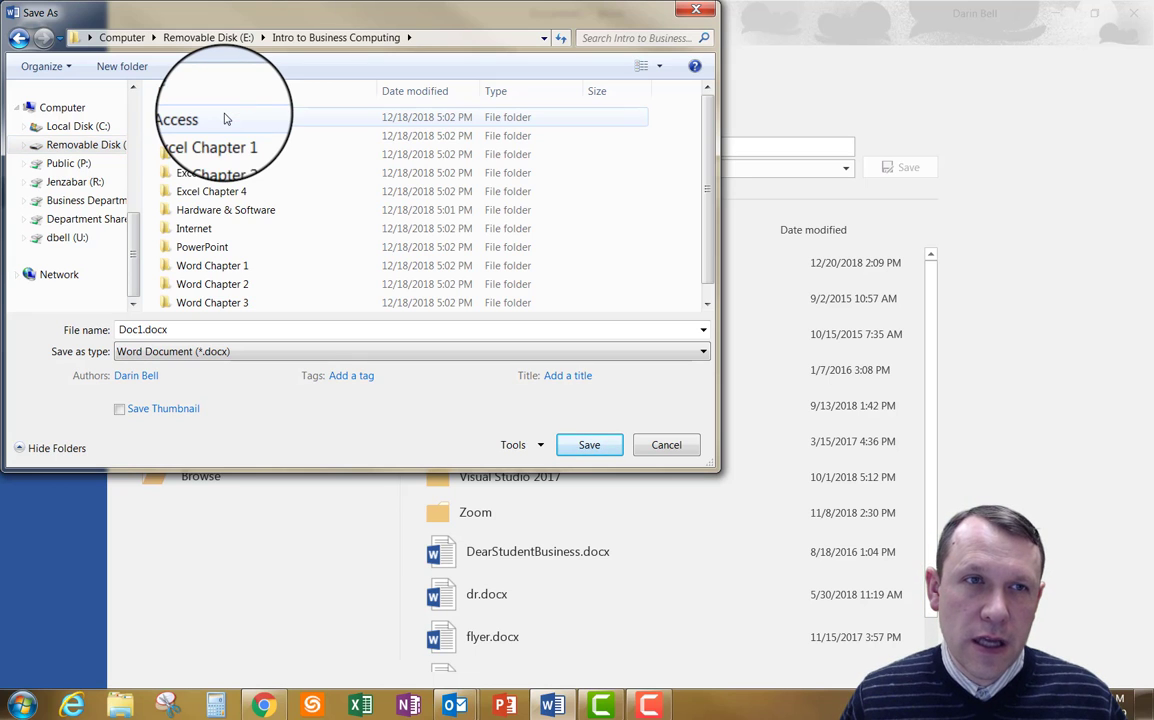
Step: Save the document as 'DMB Student Checkup 1-1.docx' in the Word Chapter 1 folder
click(212, 264)
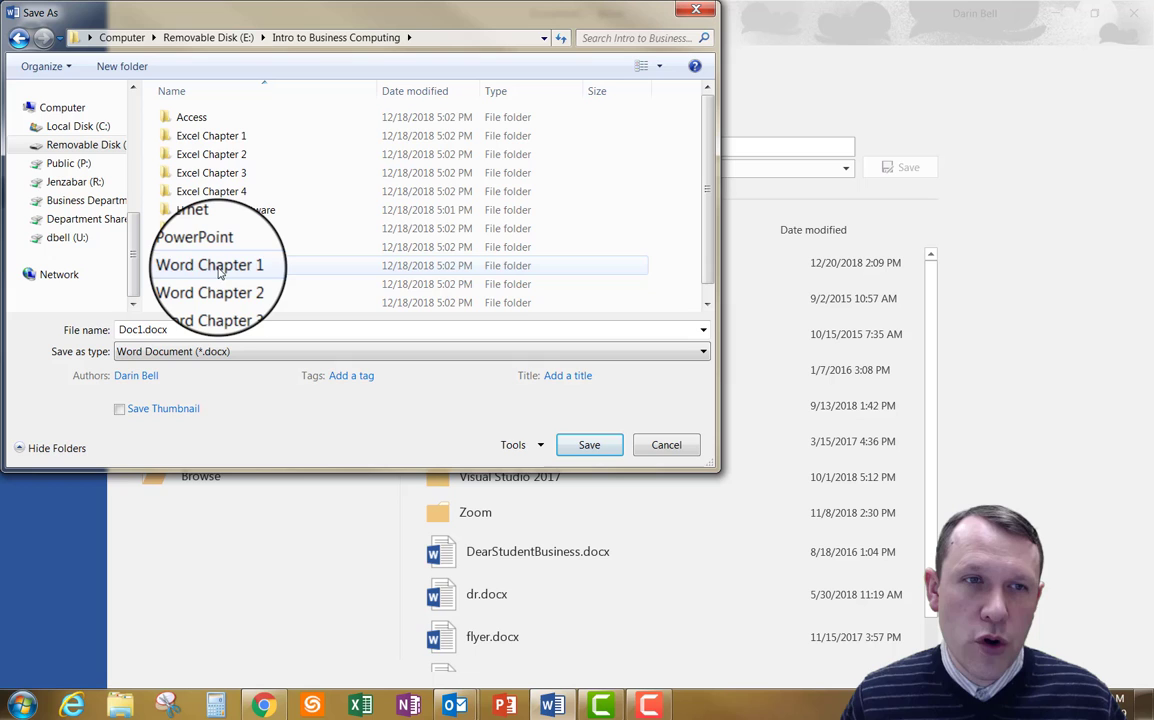
click(208, 264)
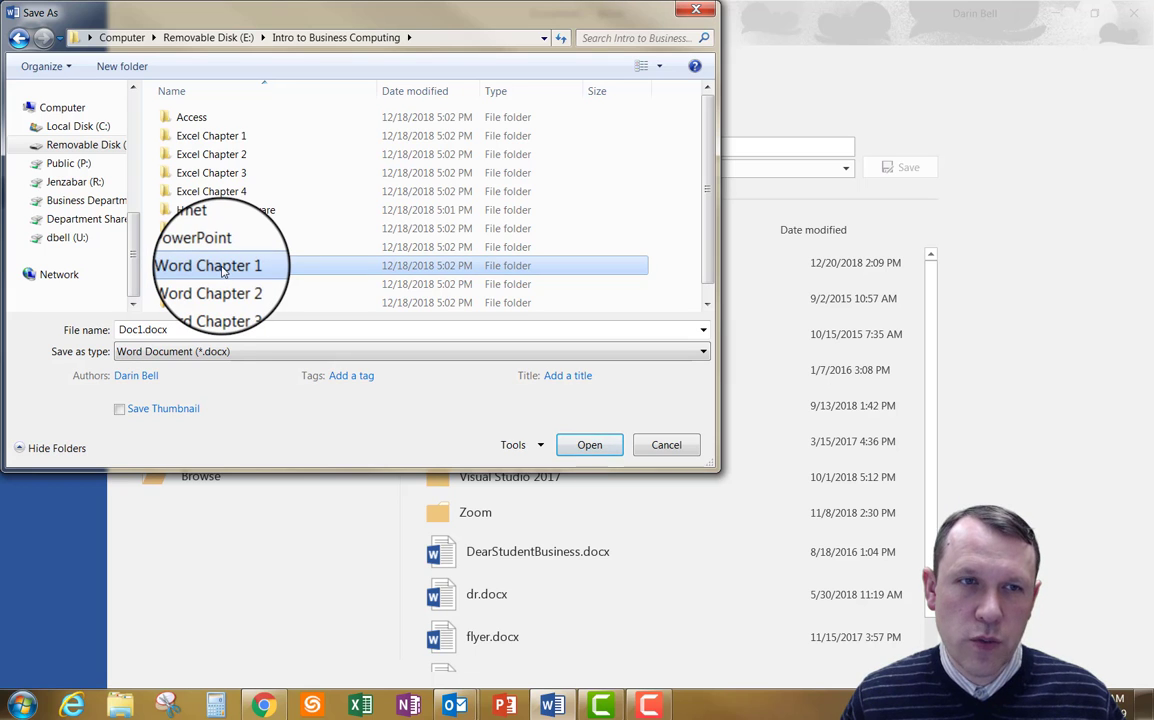
double_click(208, 266)
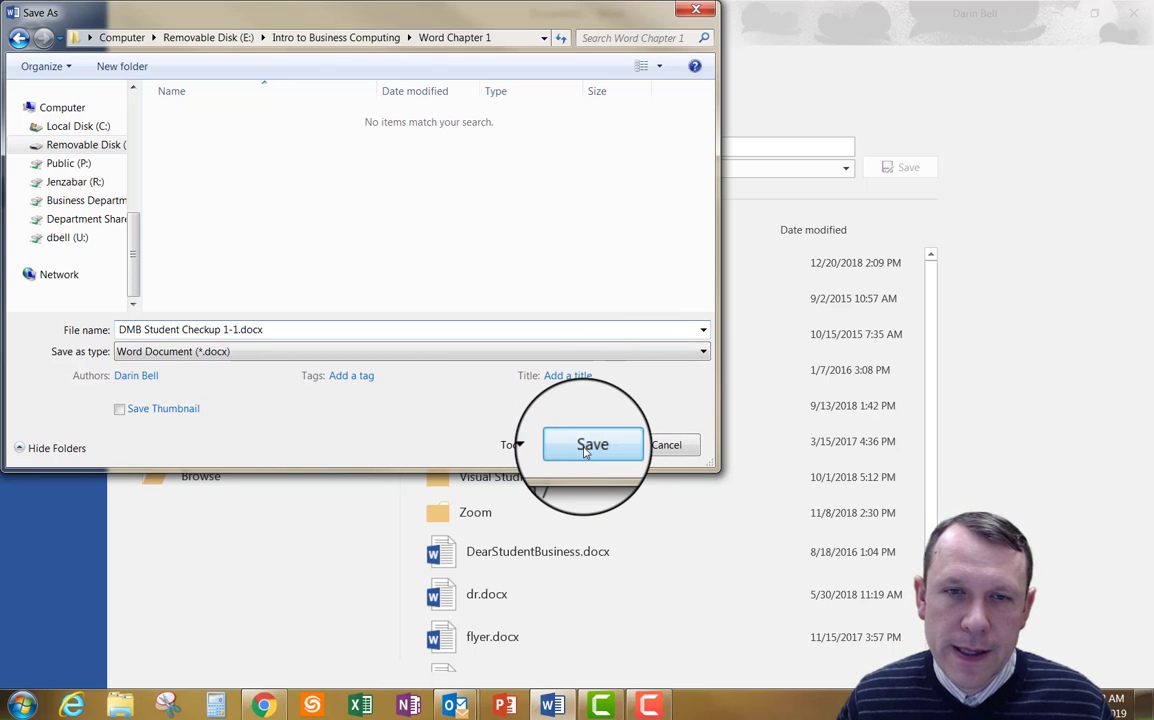
click(592, 444)
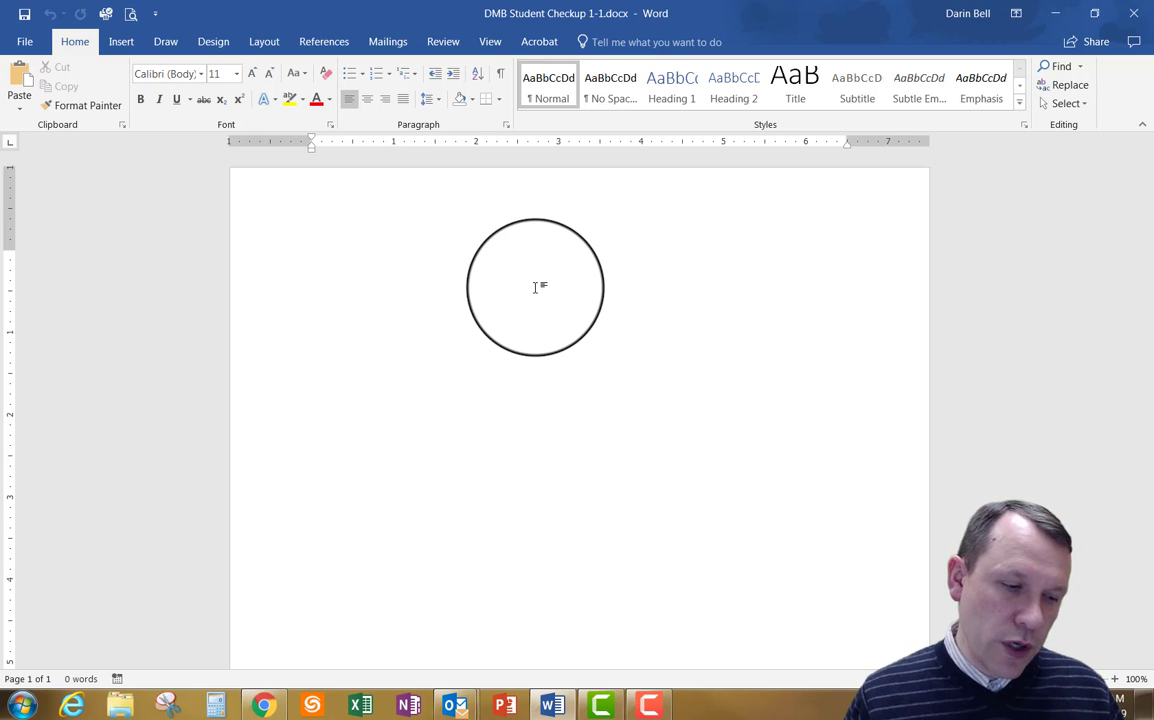
Step: Return to the browser showing Word Online's start page
click(312, 256)
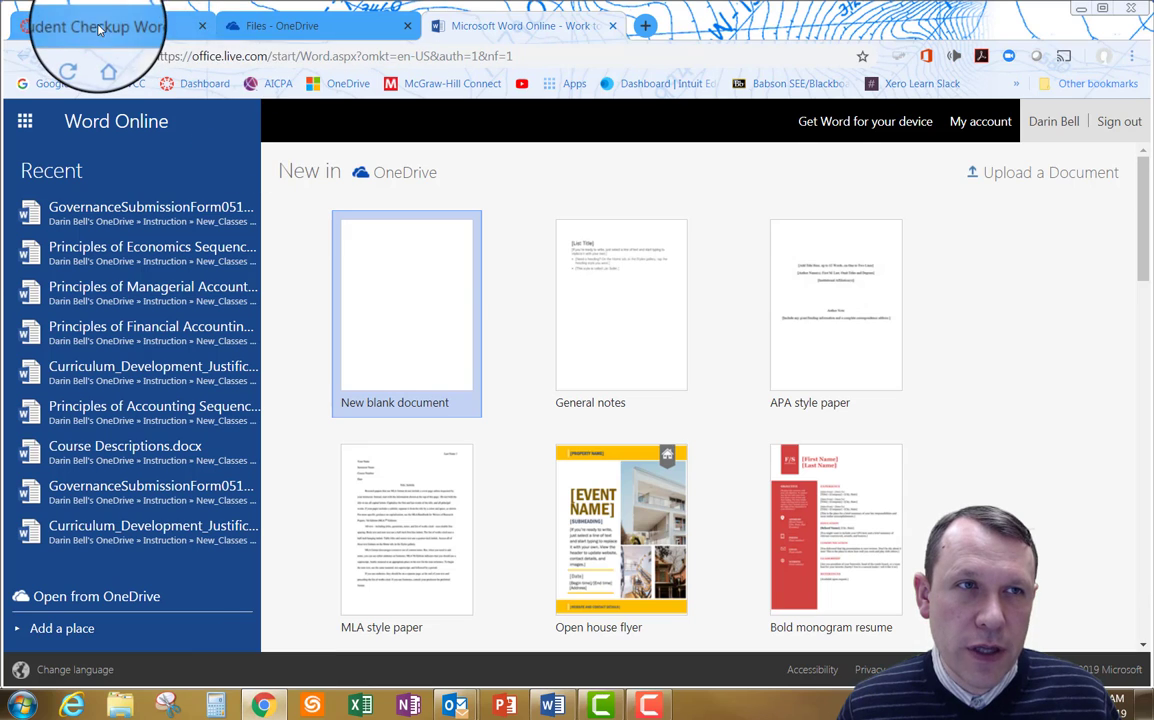
Step: Highlight the whole Snake River complementary paragraph on the Canvas assignment page
click(100, 24)
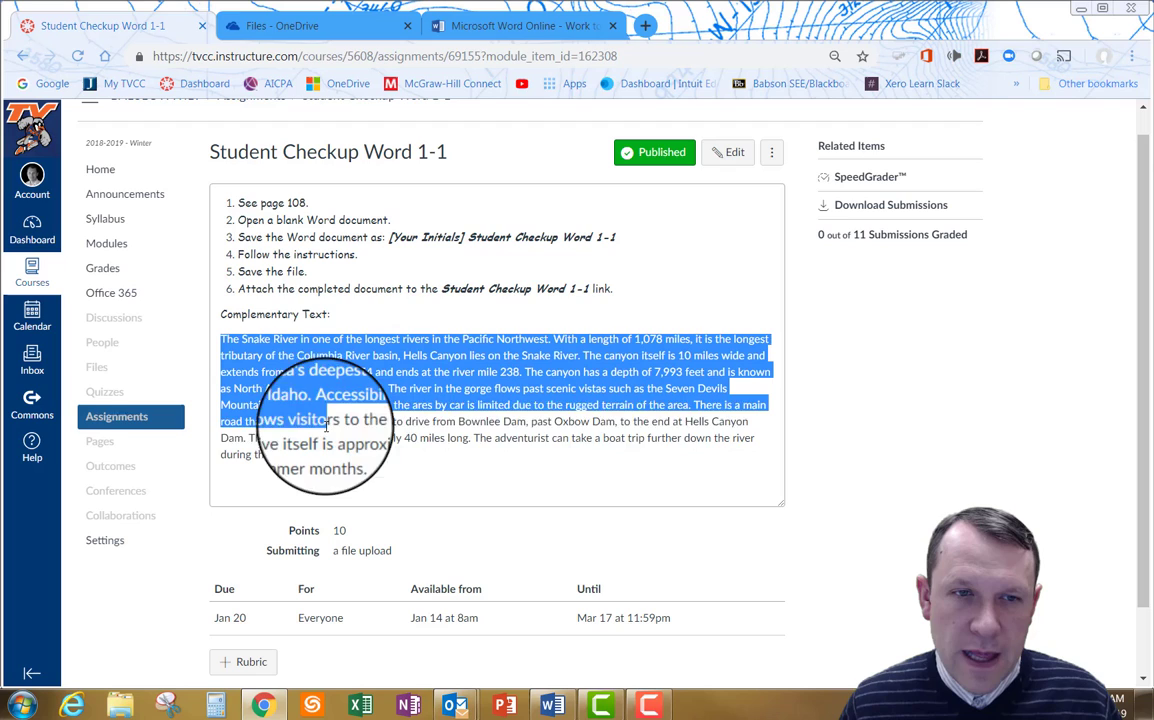
drag(300, 420, 356, 464)
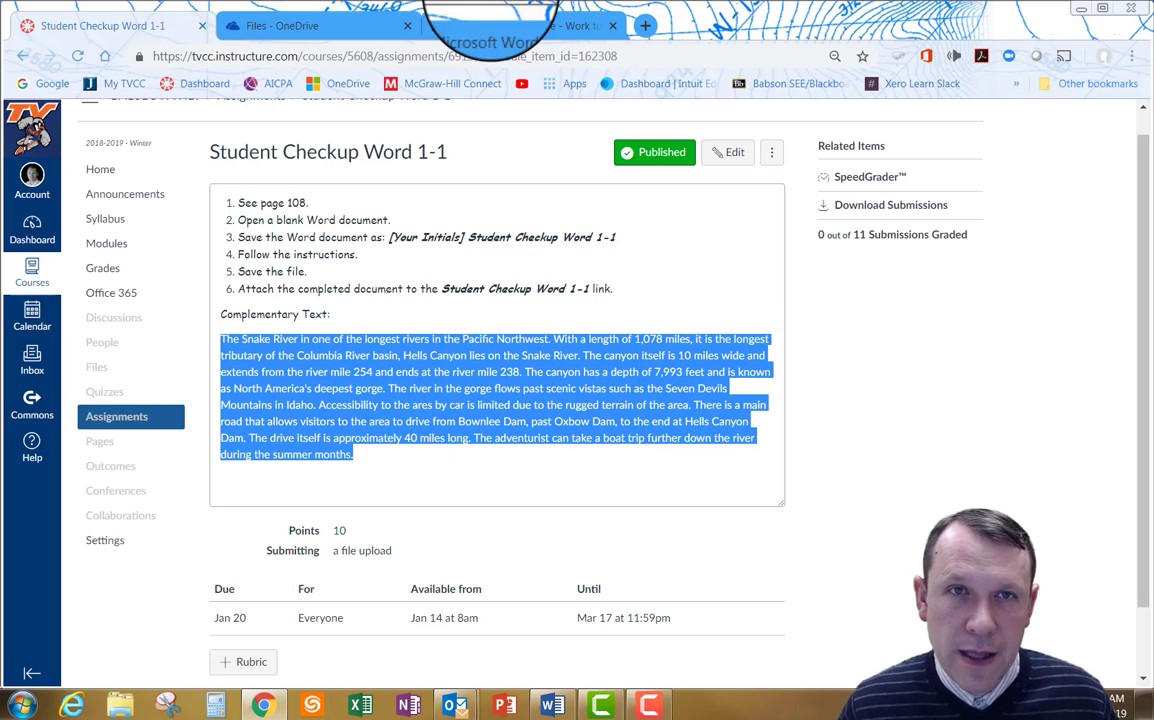
mouse_move(496, 32)
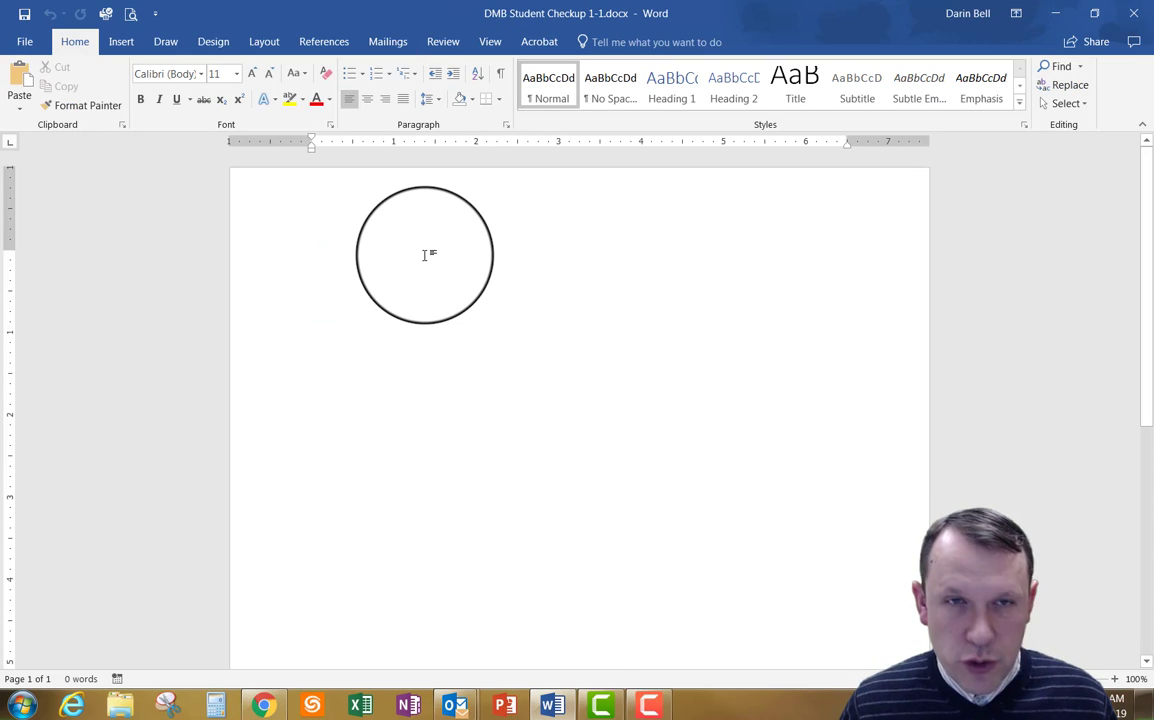
Step: Paste the Snake River paragraph into the blank document with Keep Source Formatting
drag(424, 254, 300, 220)
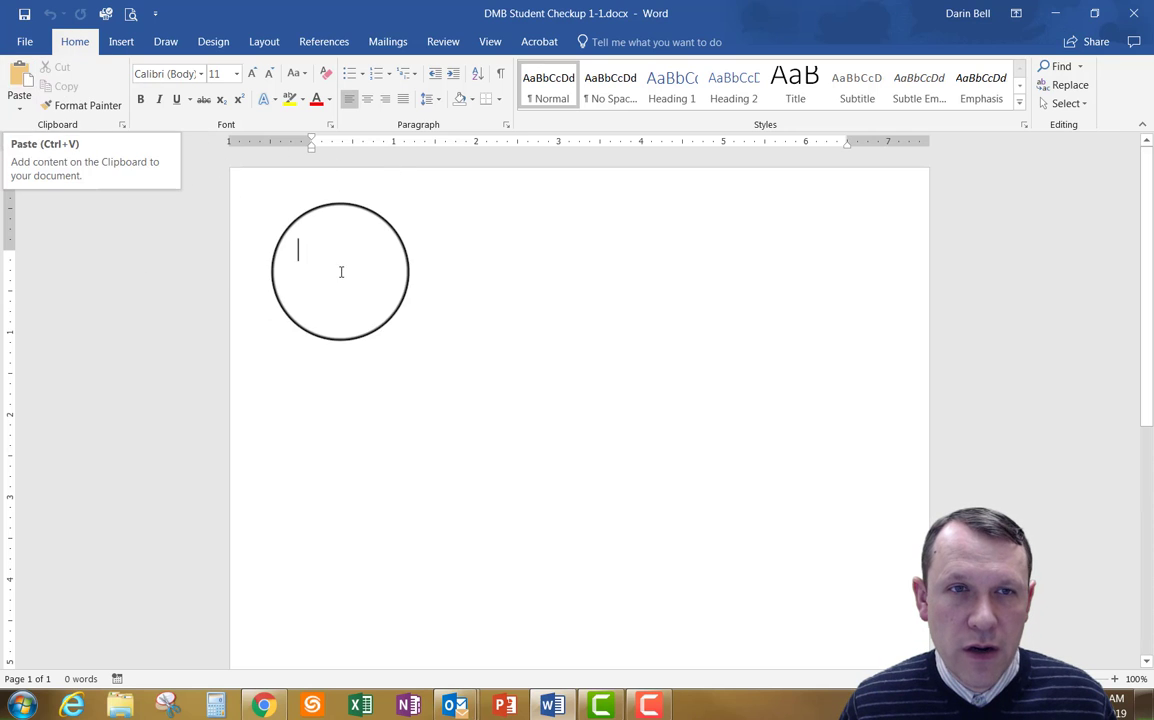
right_click(340, 272)
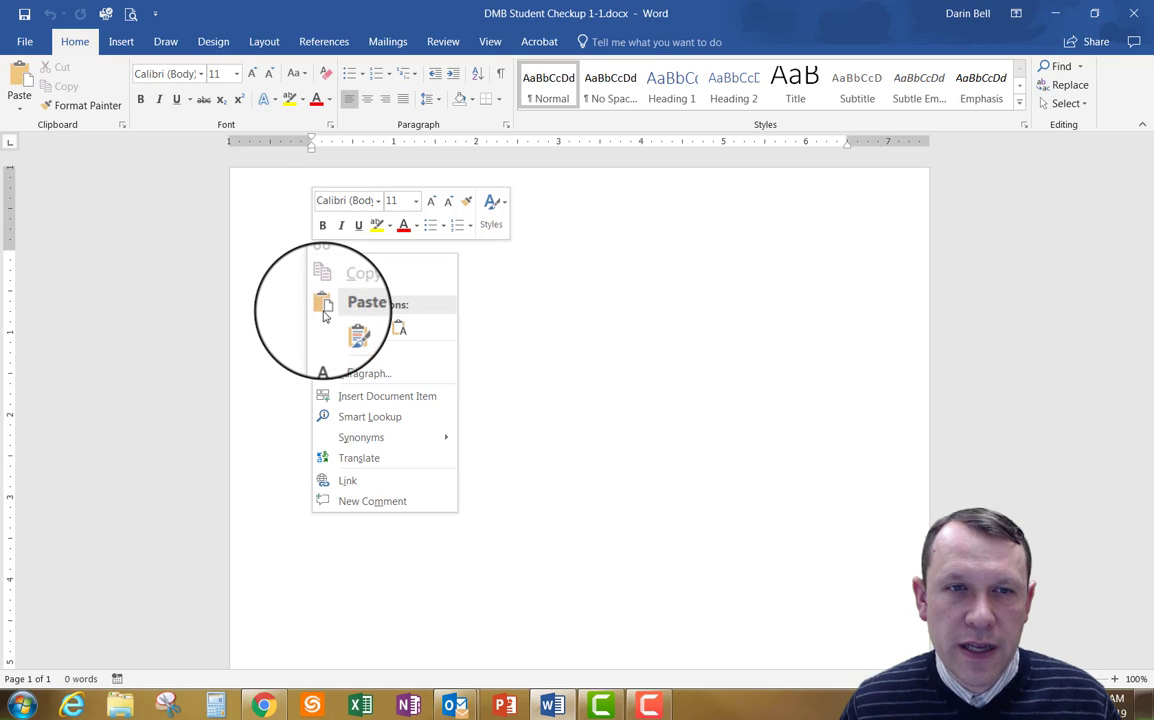
mouse_move(348, 328)
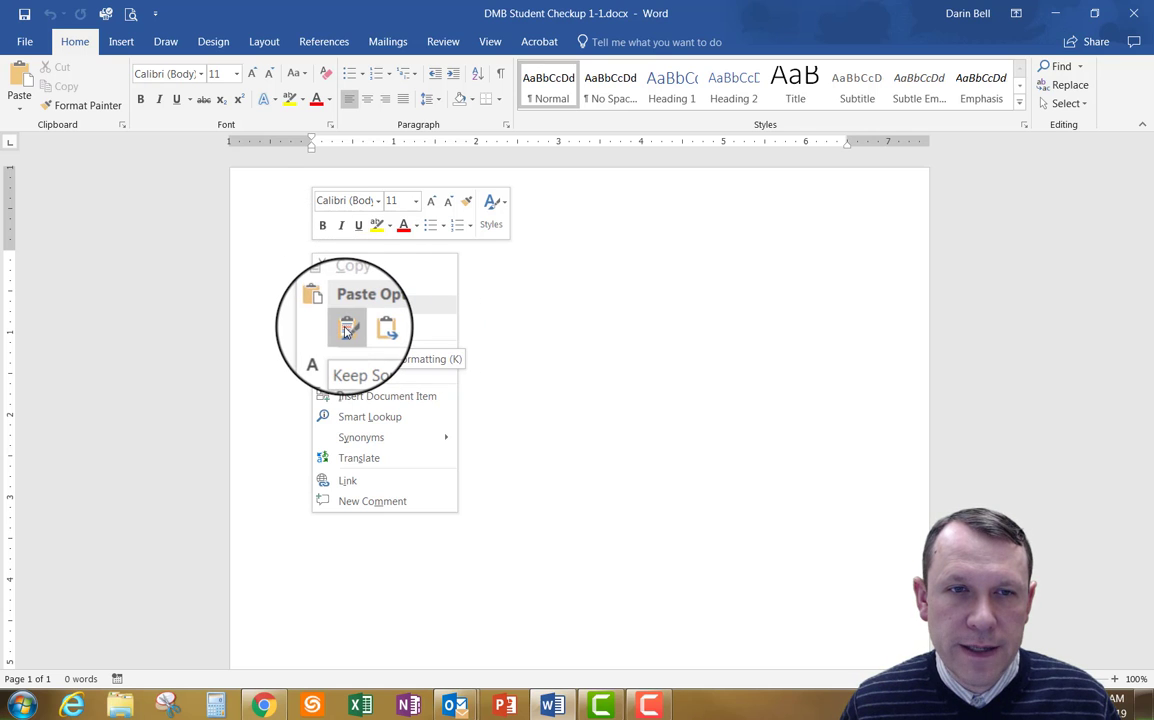
click(348, 330)
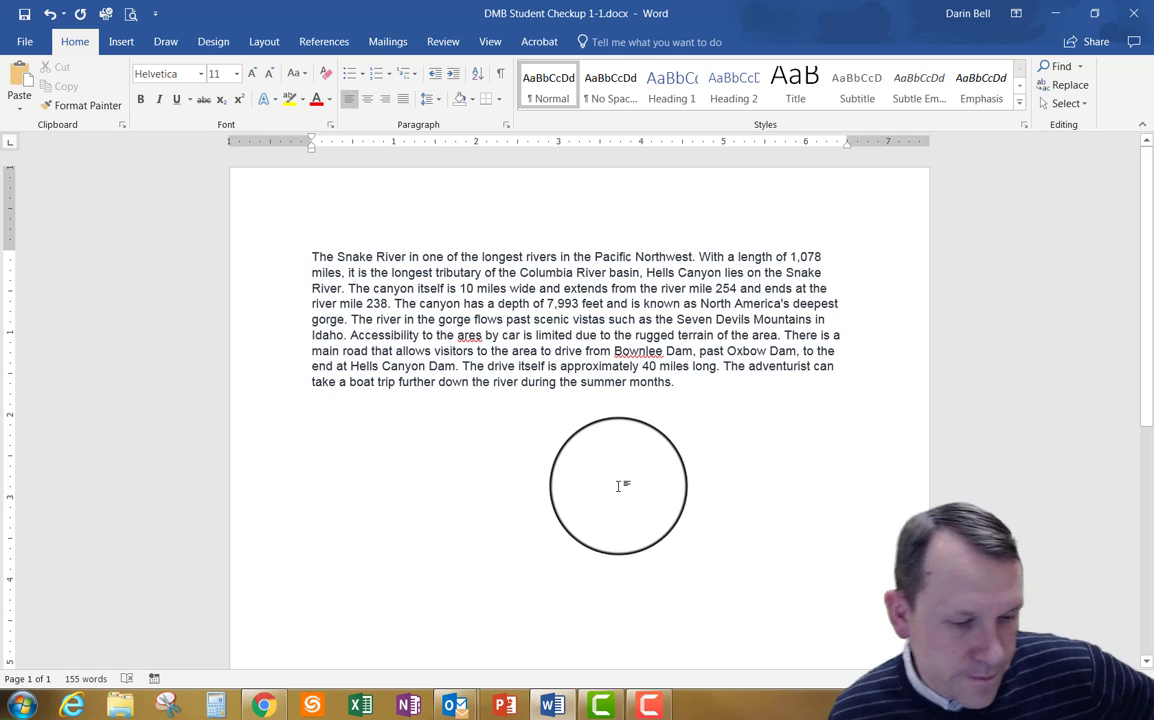
drag(620, 486, 314, 222)
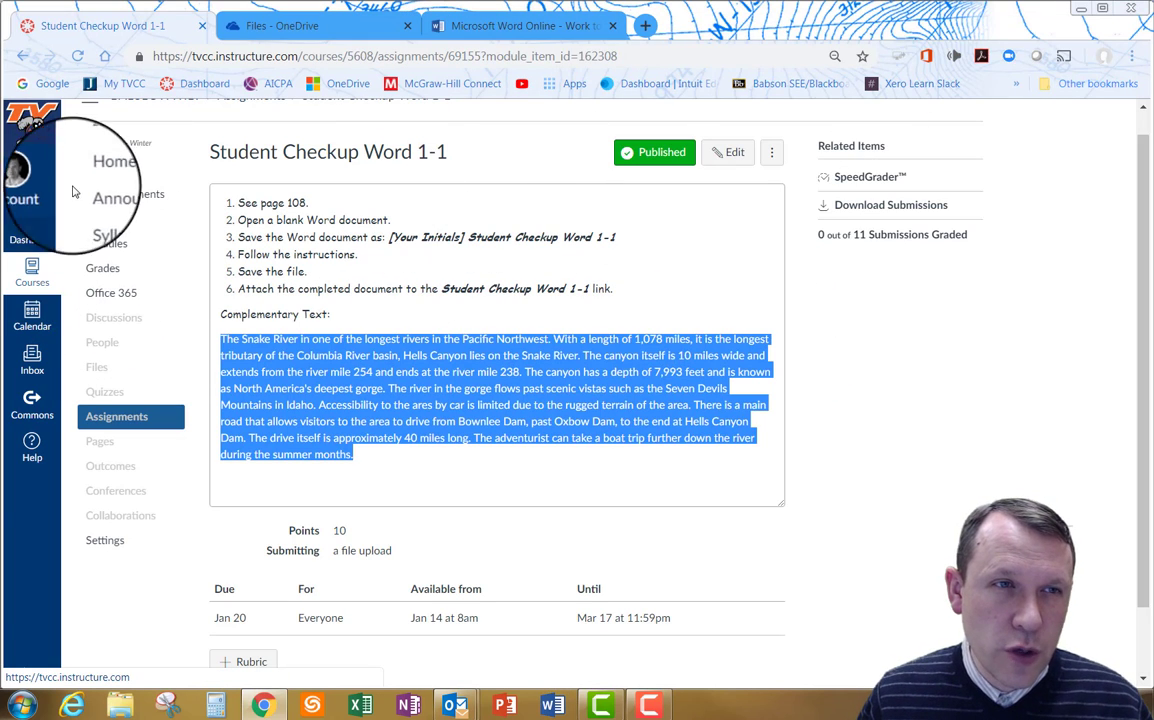
Step: Navigate via course Home and Course Work to Student Checkup Word 1-1 and start its submission
click(104, 172)
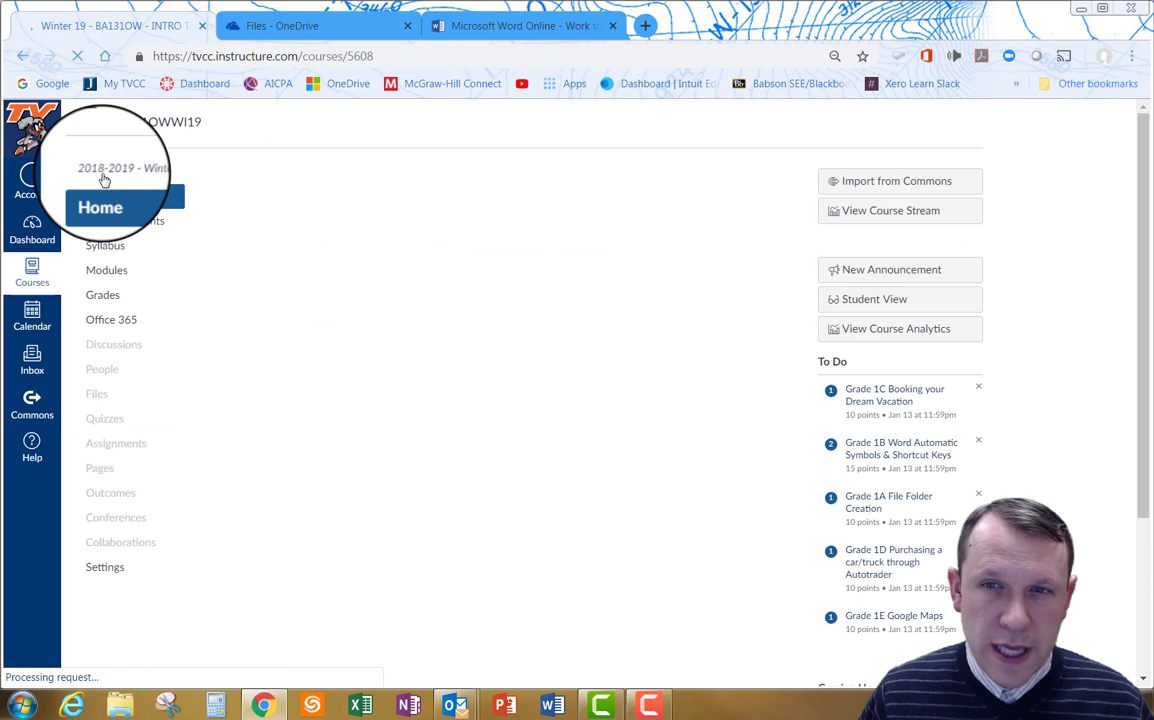
click(100, 206)
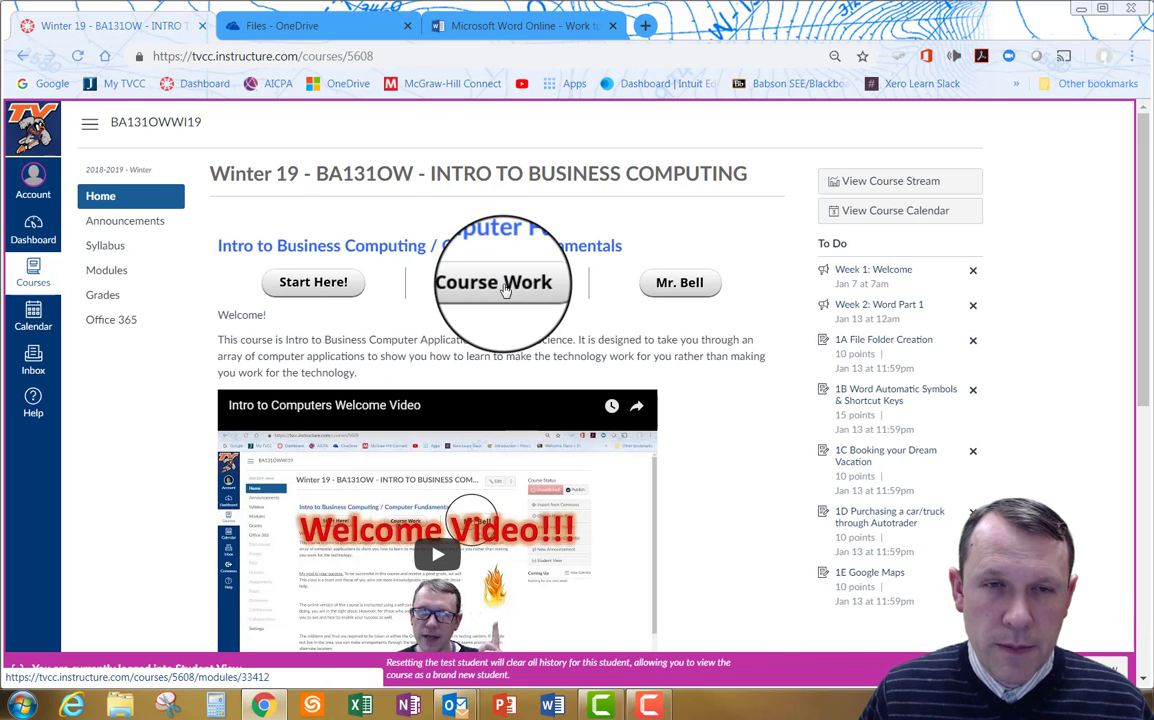
click(492, 282)
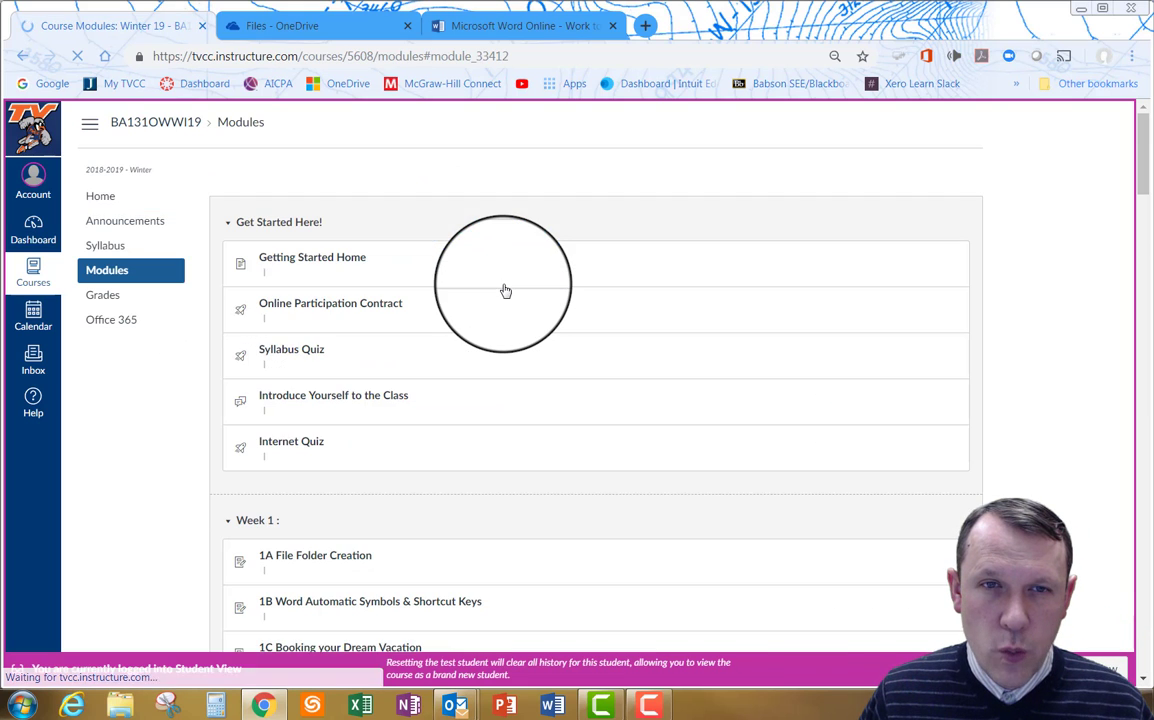
scroll(down, 3)
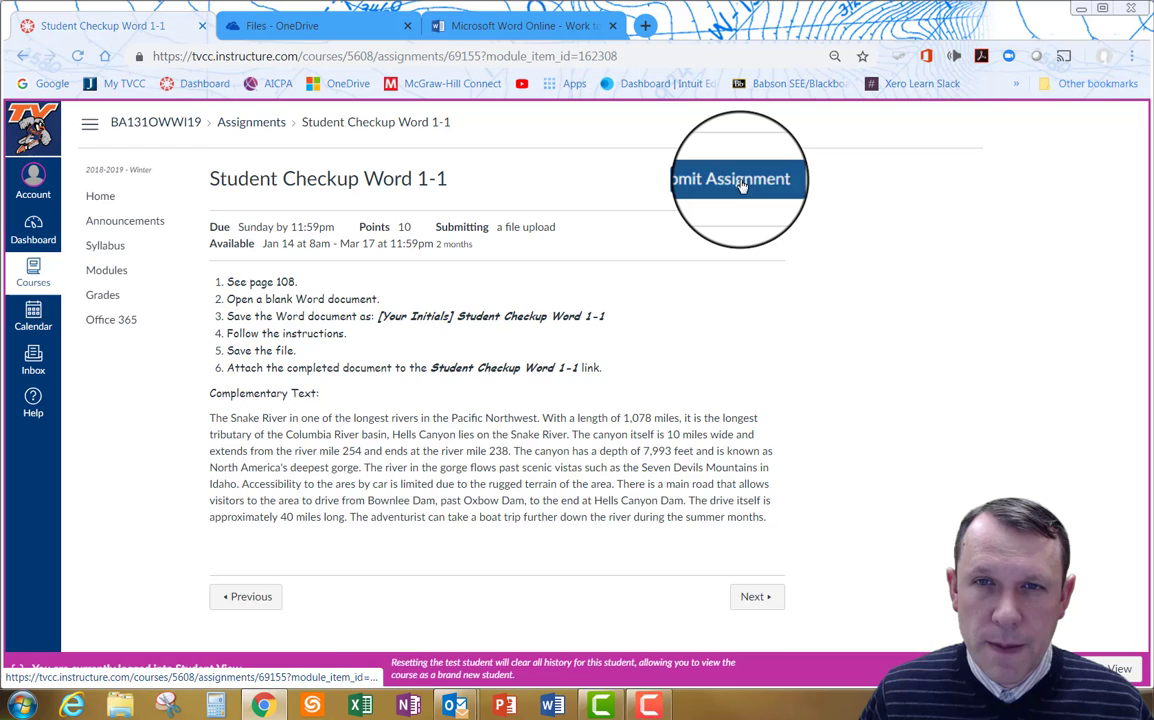
click(738, 180)
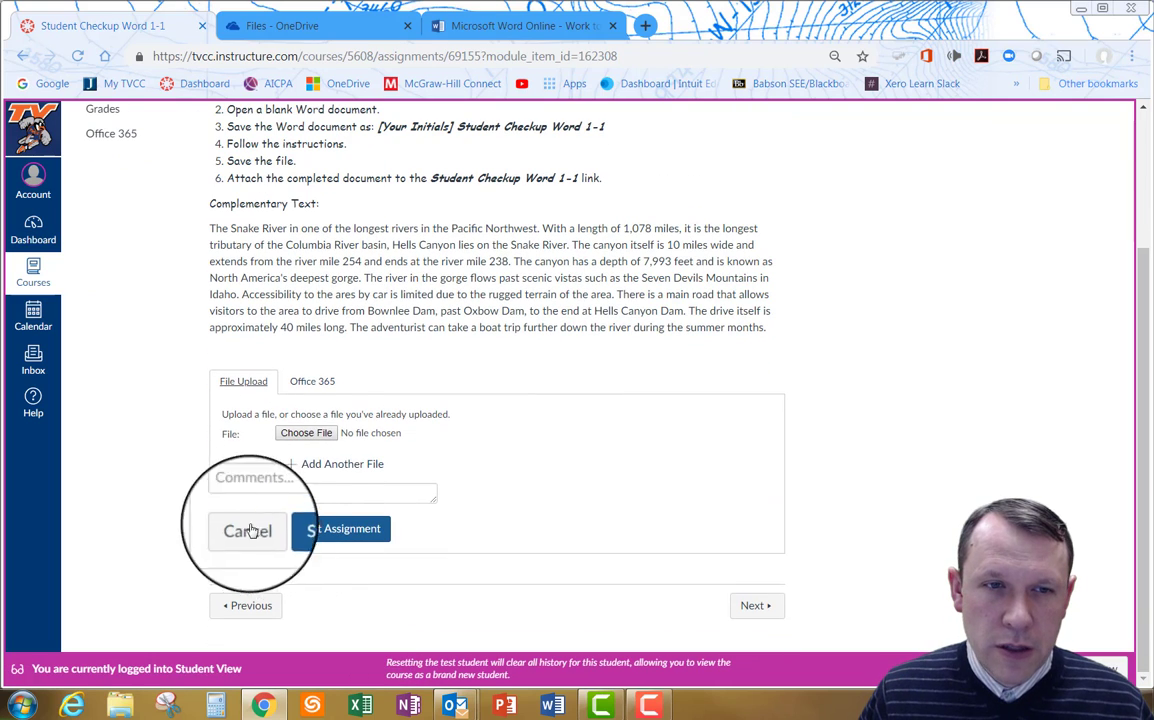
mouse_move(312, 432)
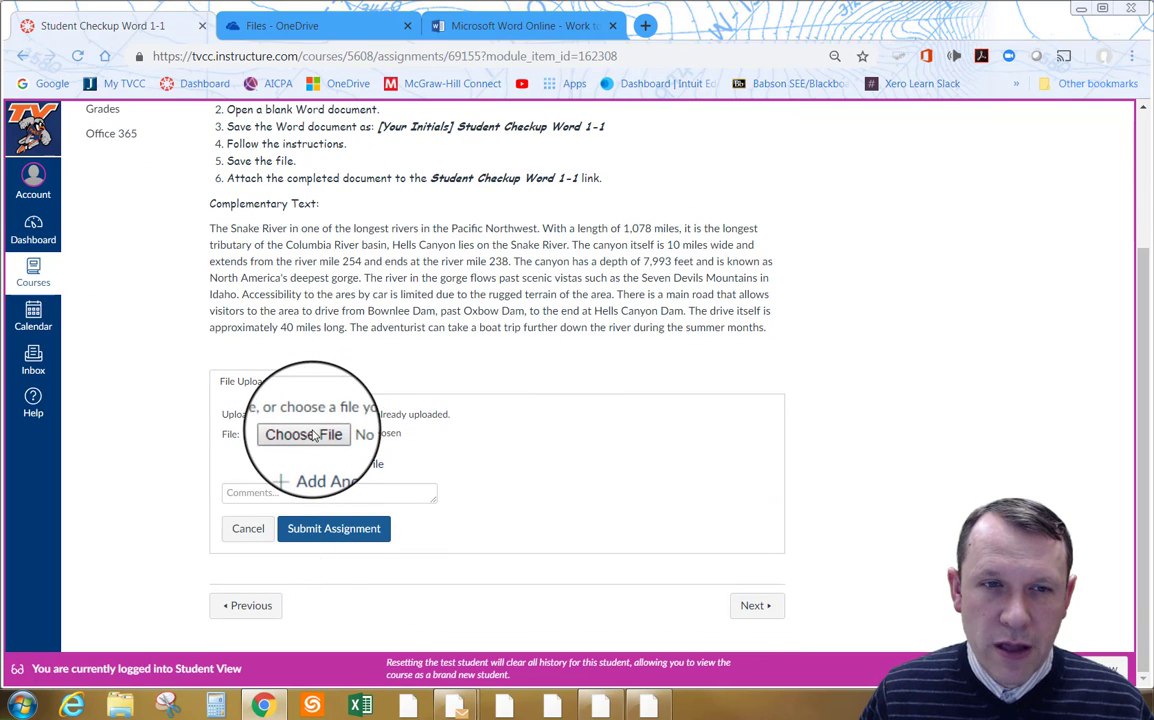
Step: Attach DMB Student Checkup 1-1.docx from the thumb drive's Word Chapter 1 folder
click(304, 434)
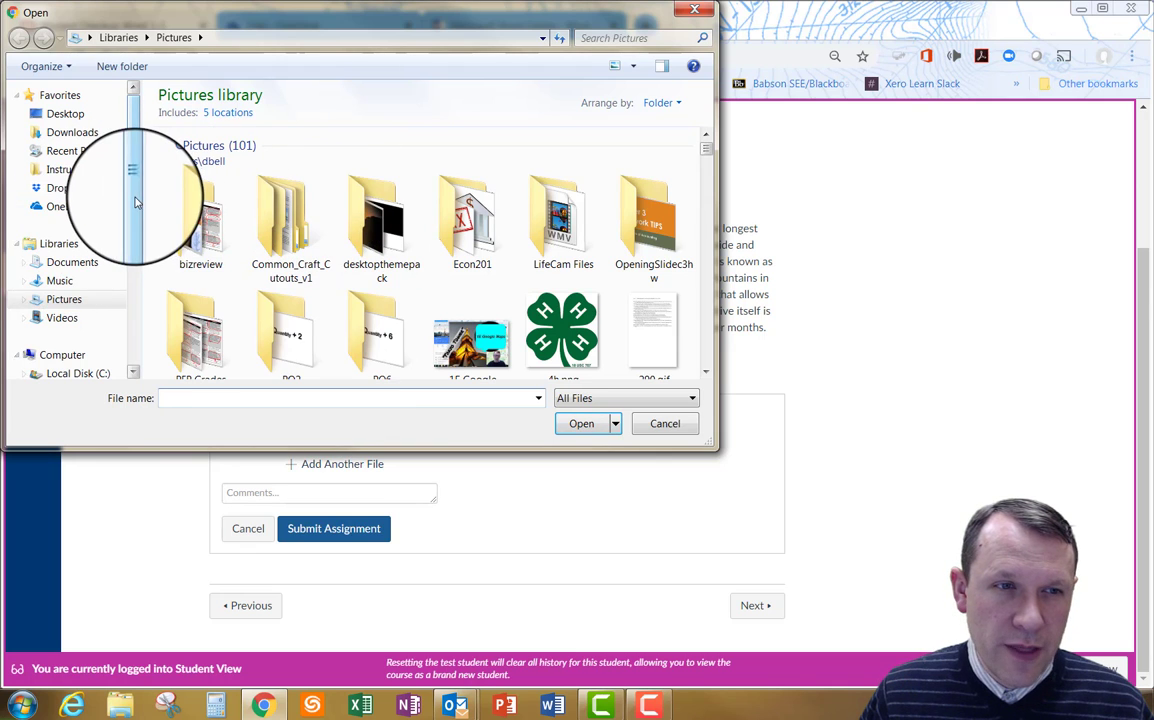
click(84, 258)
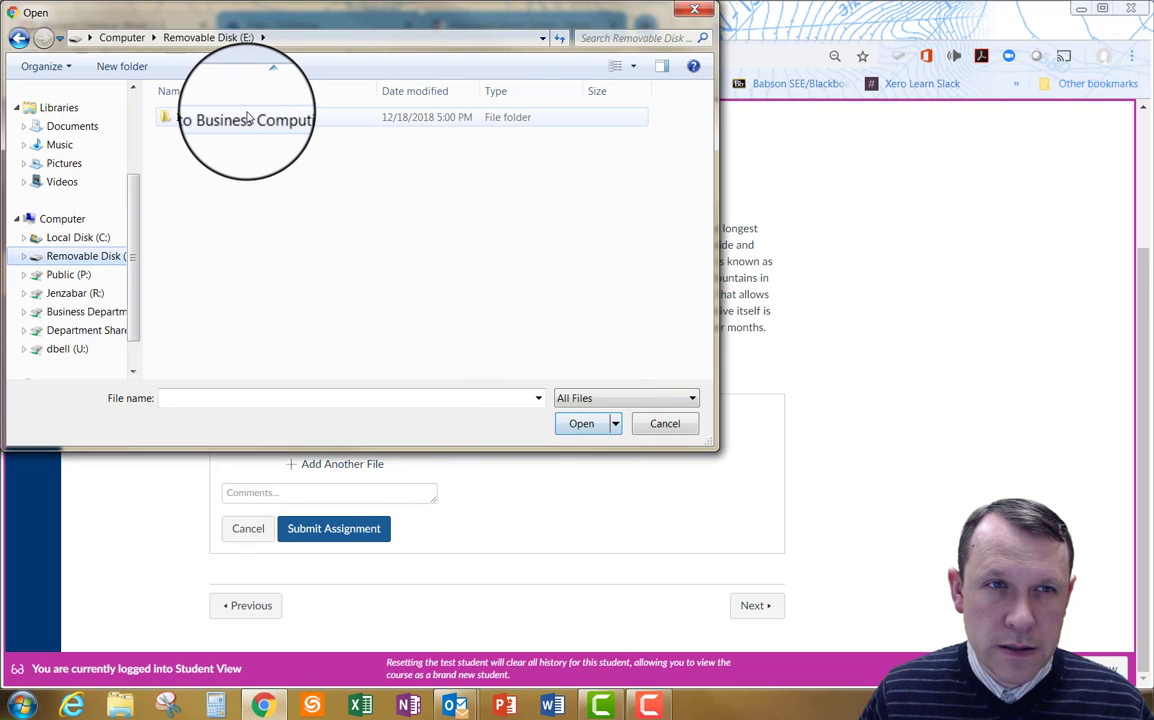
double_click(240, 116)
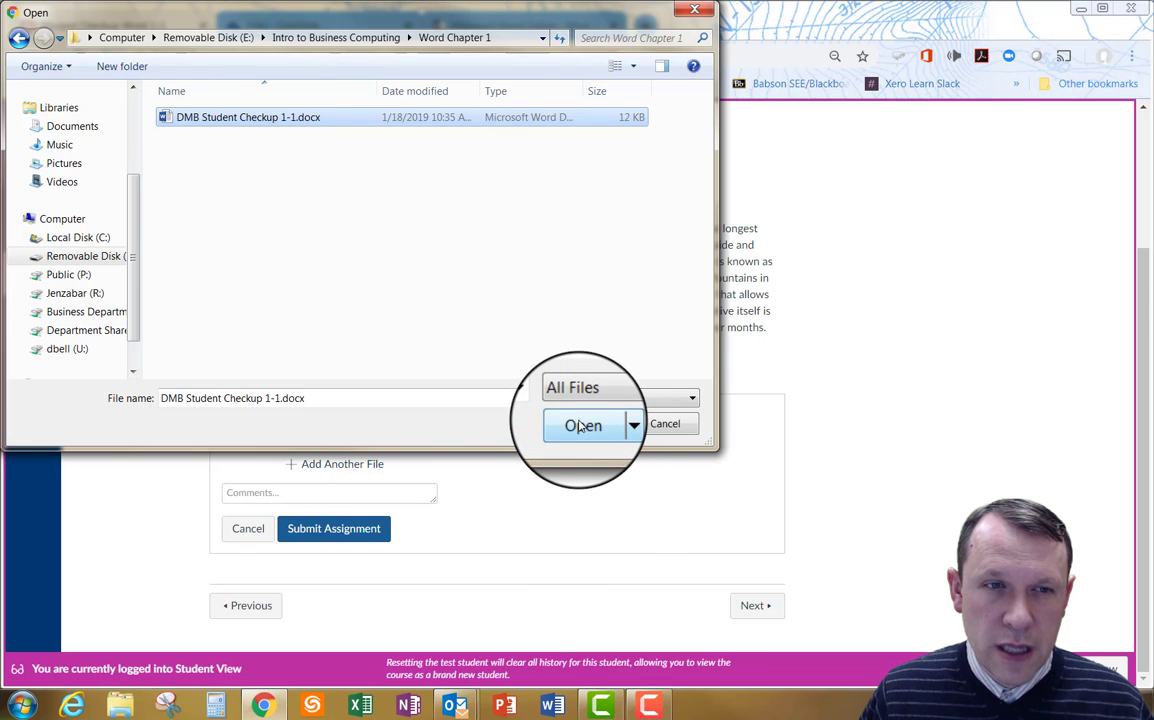
click(584, 424)
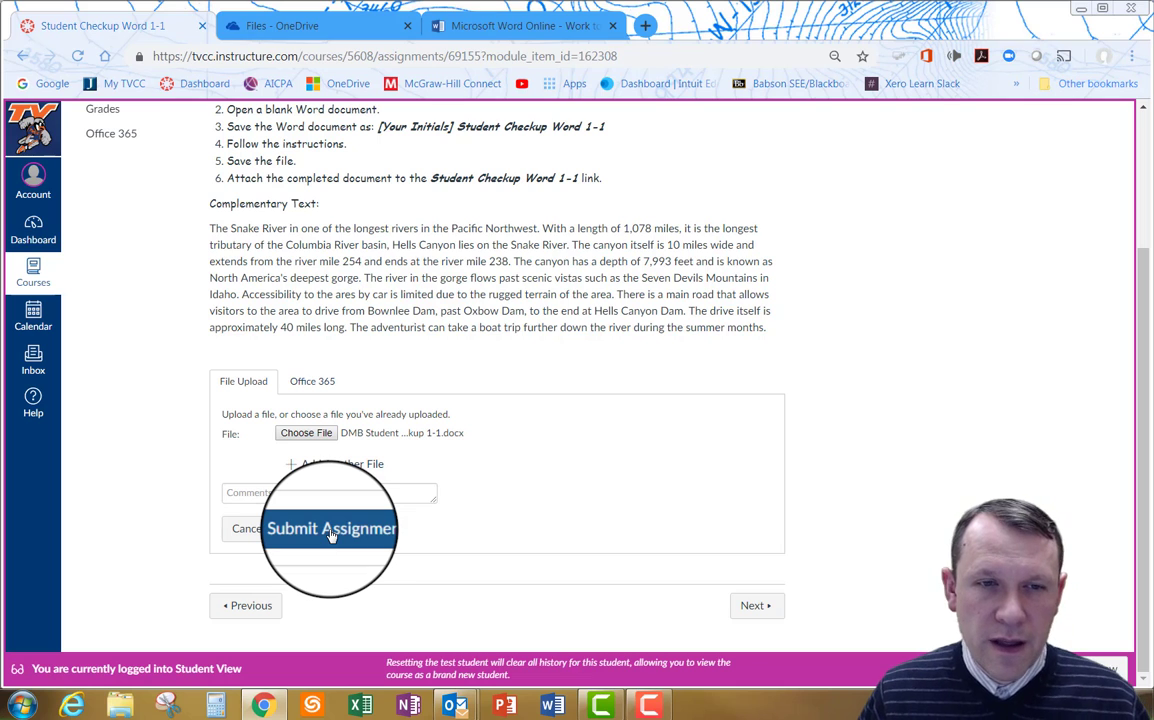
Step: Submit the assignment so Canvas lists the document as Submitted
click(330, 528)
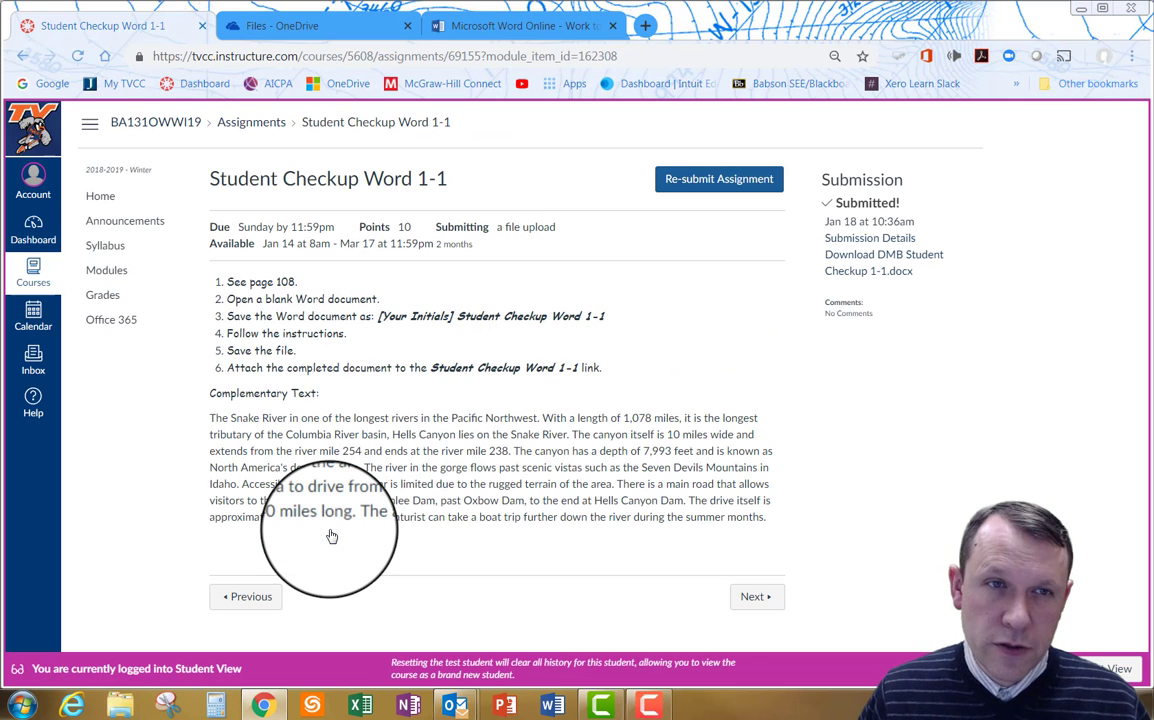